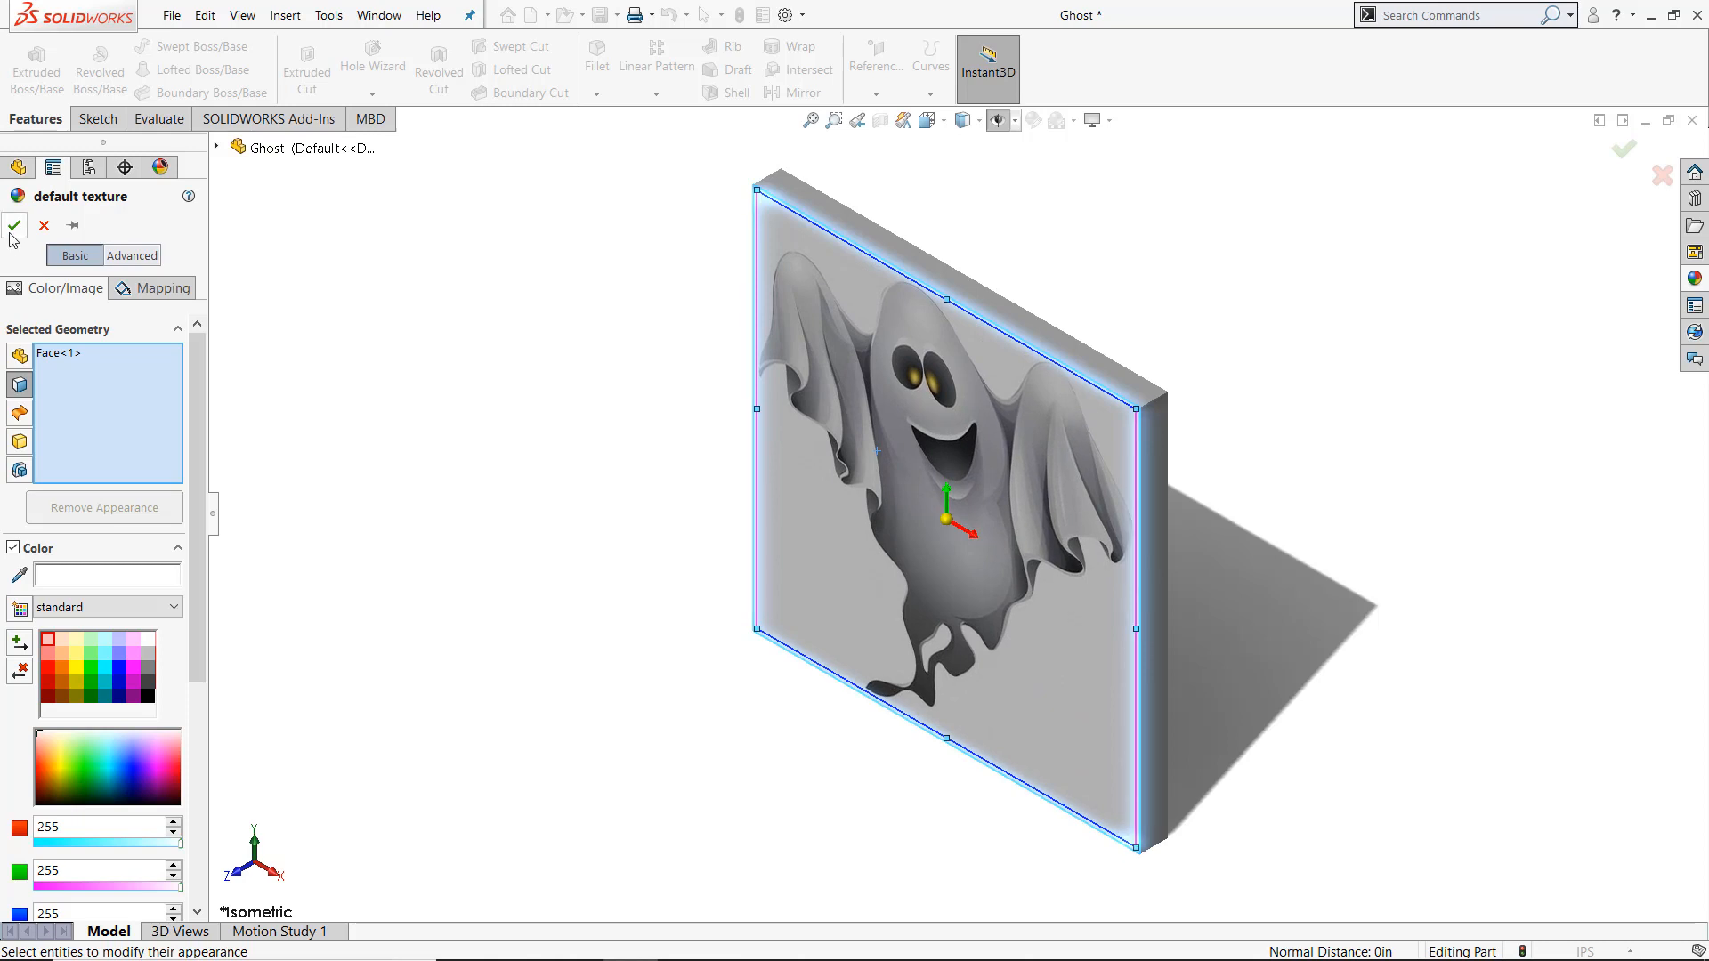
# Confirm the ghost image texture appearance on the plate's front face, Face<1>
pyautogui.click(14, 227)
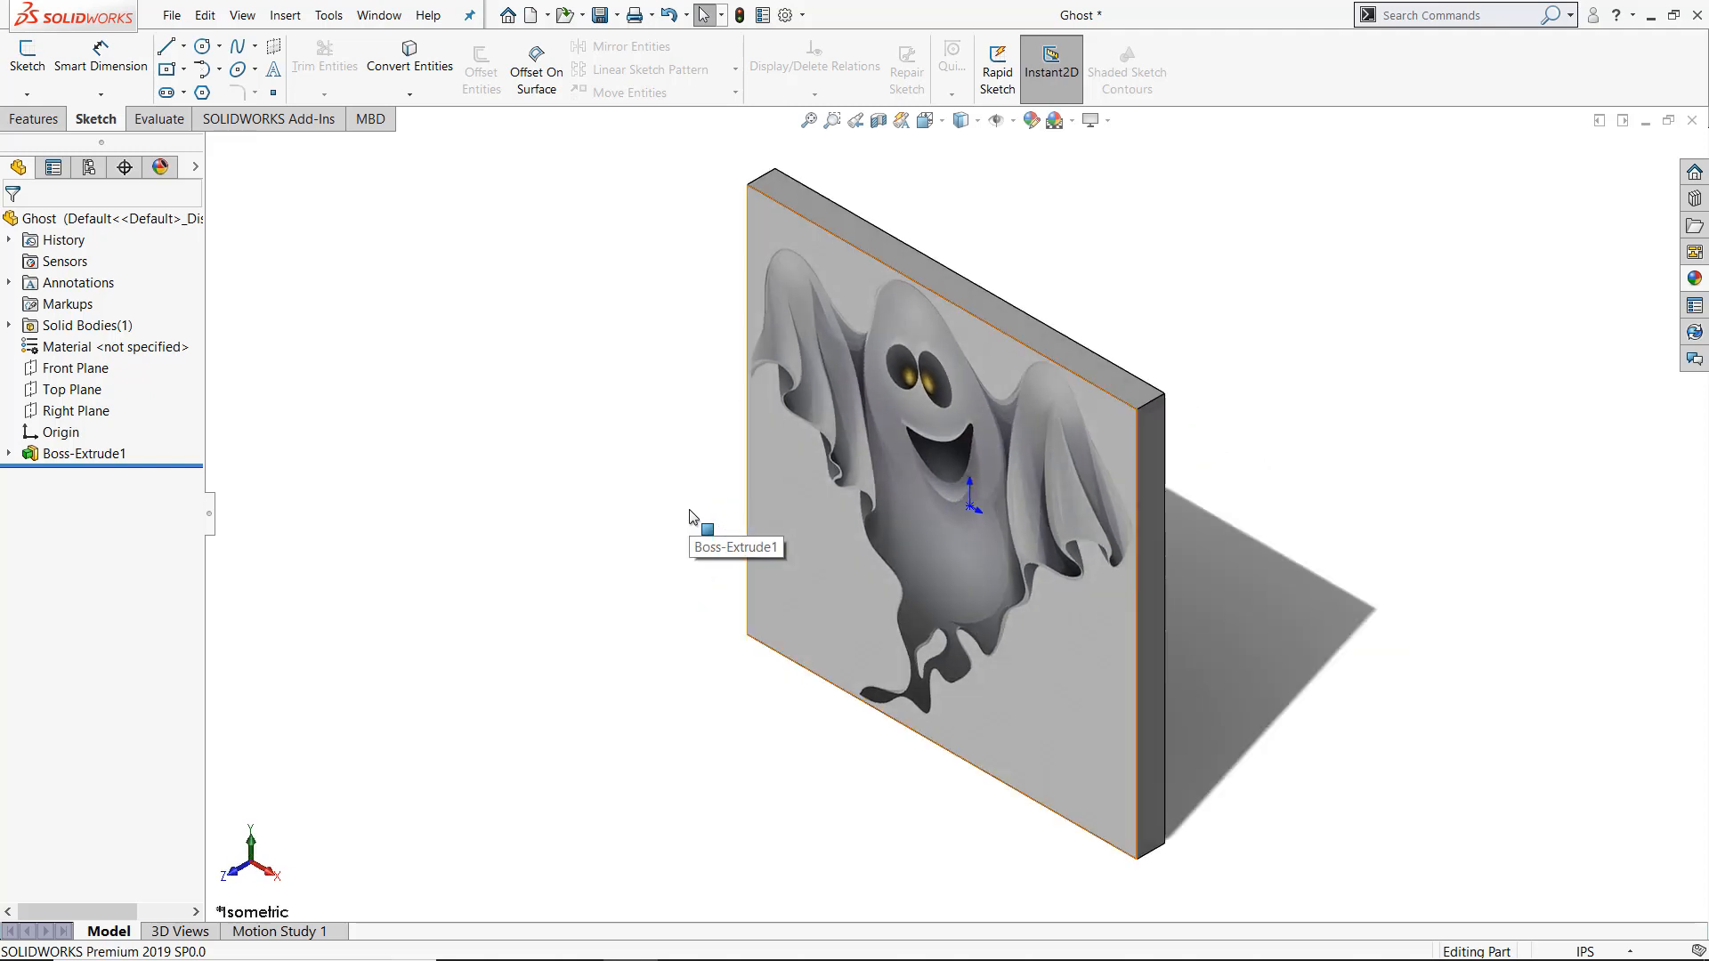
# Apply 3D Texture to the Boss-Extrude1 solid body to preview the raised ghost relief
pyautogui.click(9, 325)
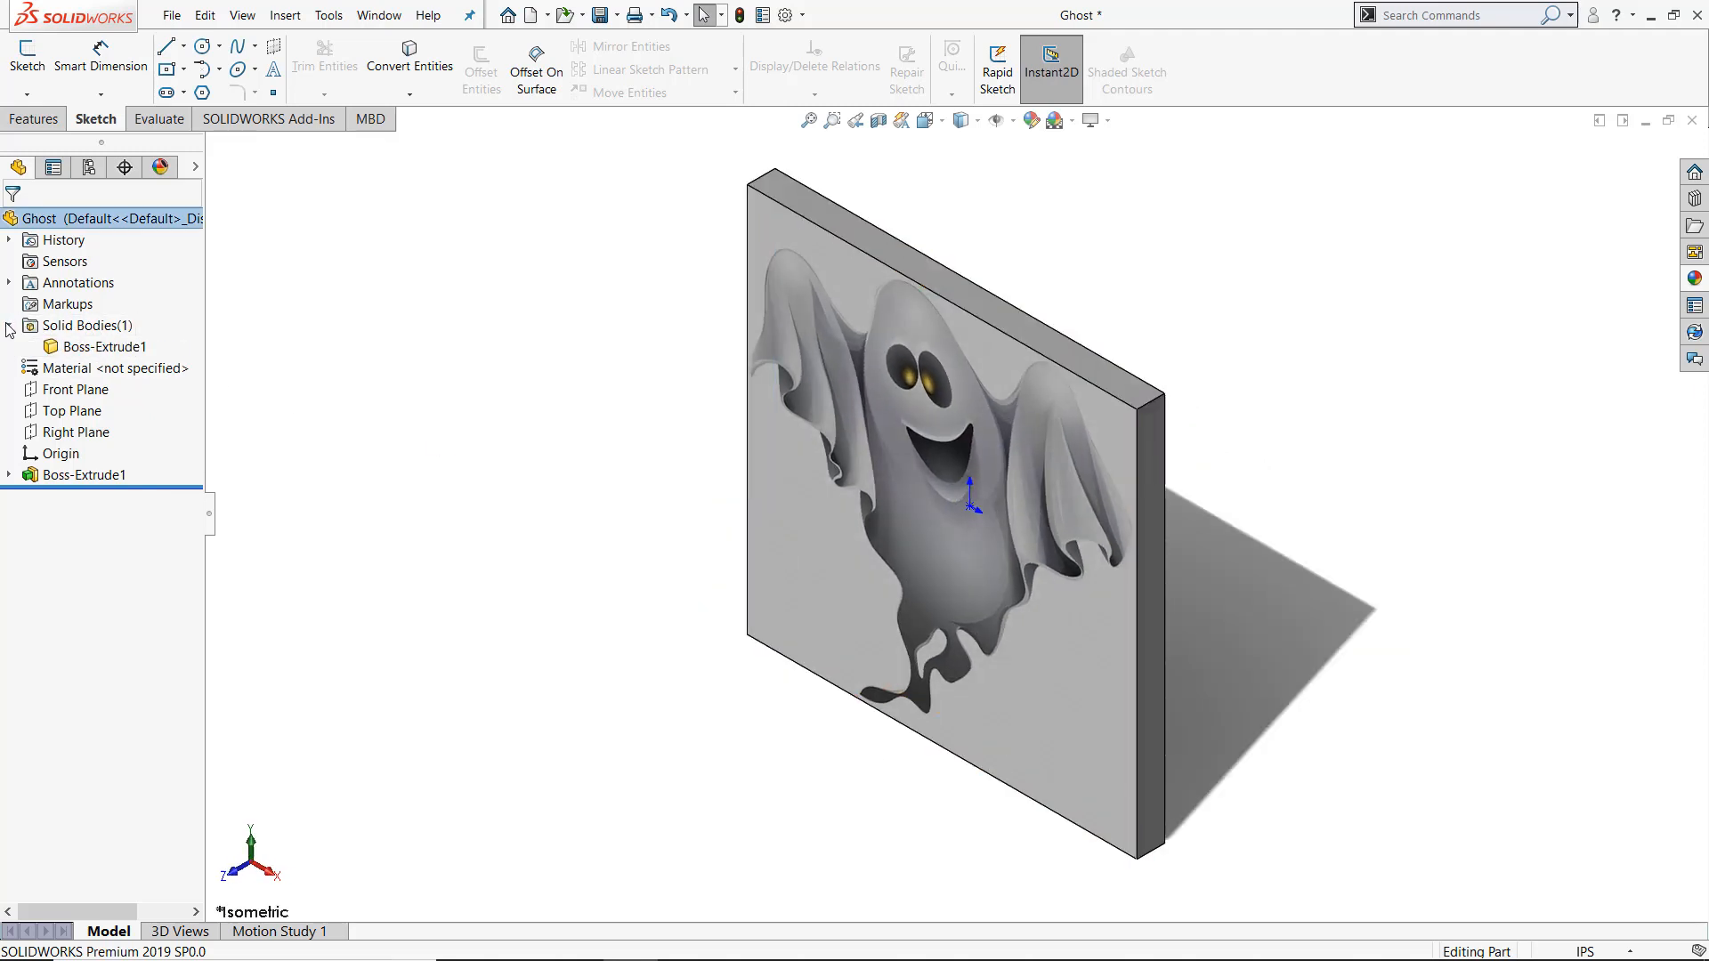
pyautogui.click(102, 346)
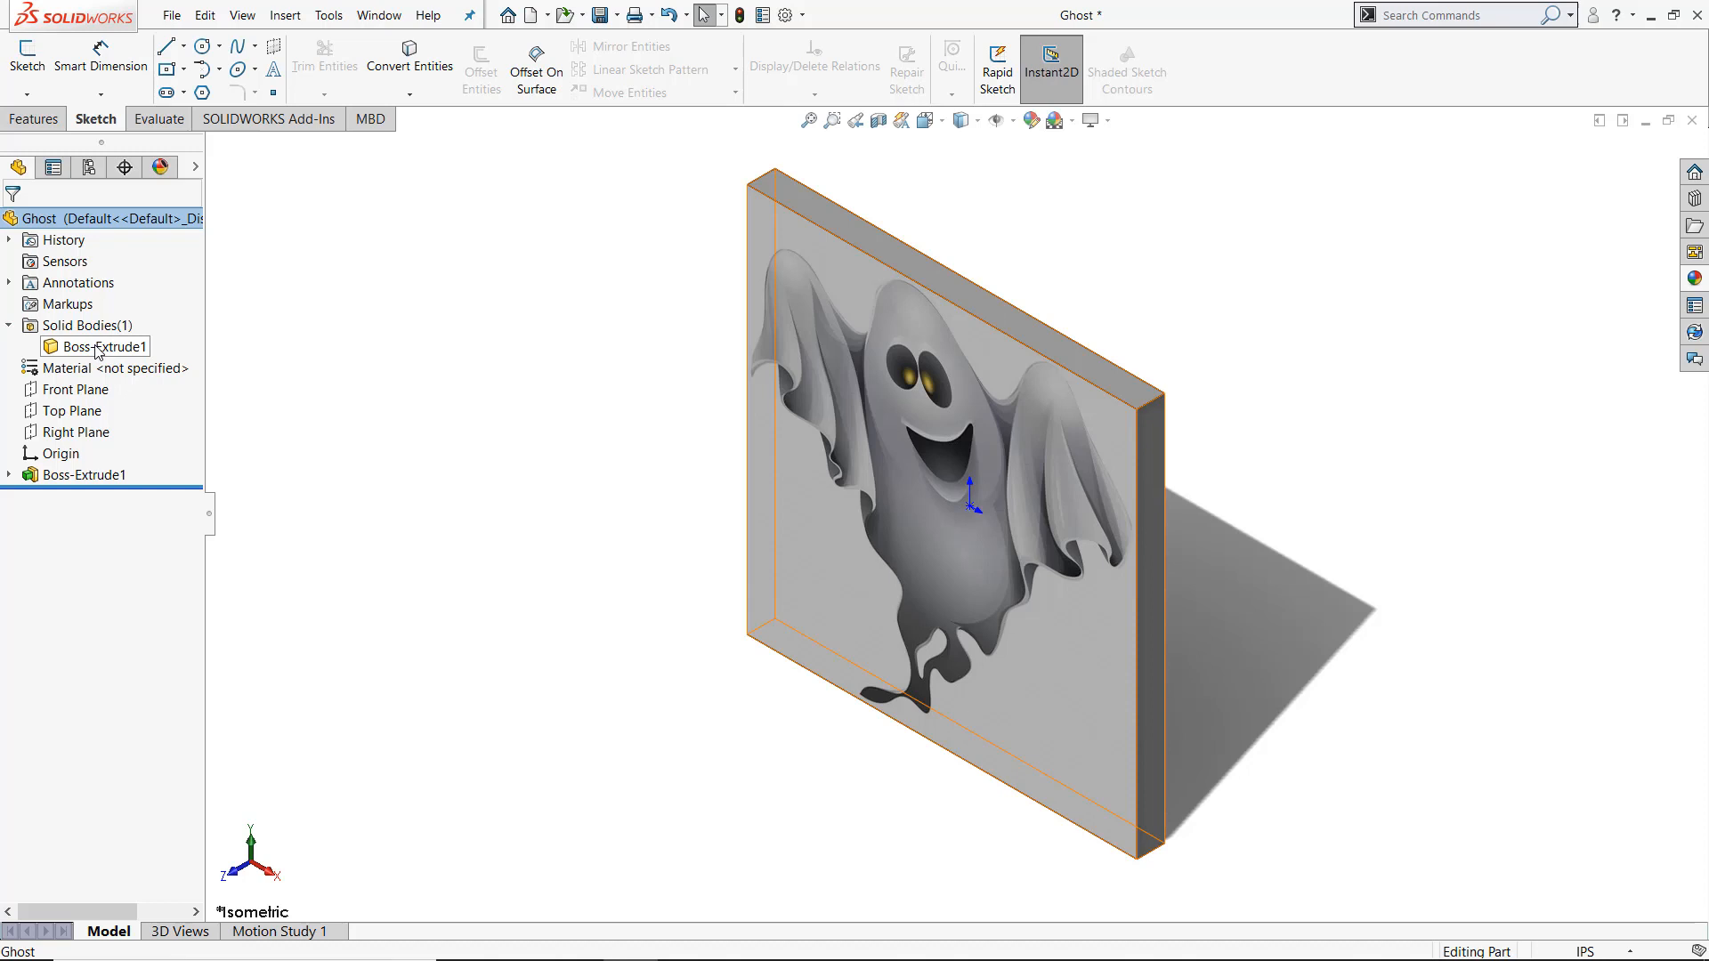
pyautogui.rightClick(98, 346)
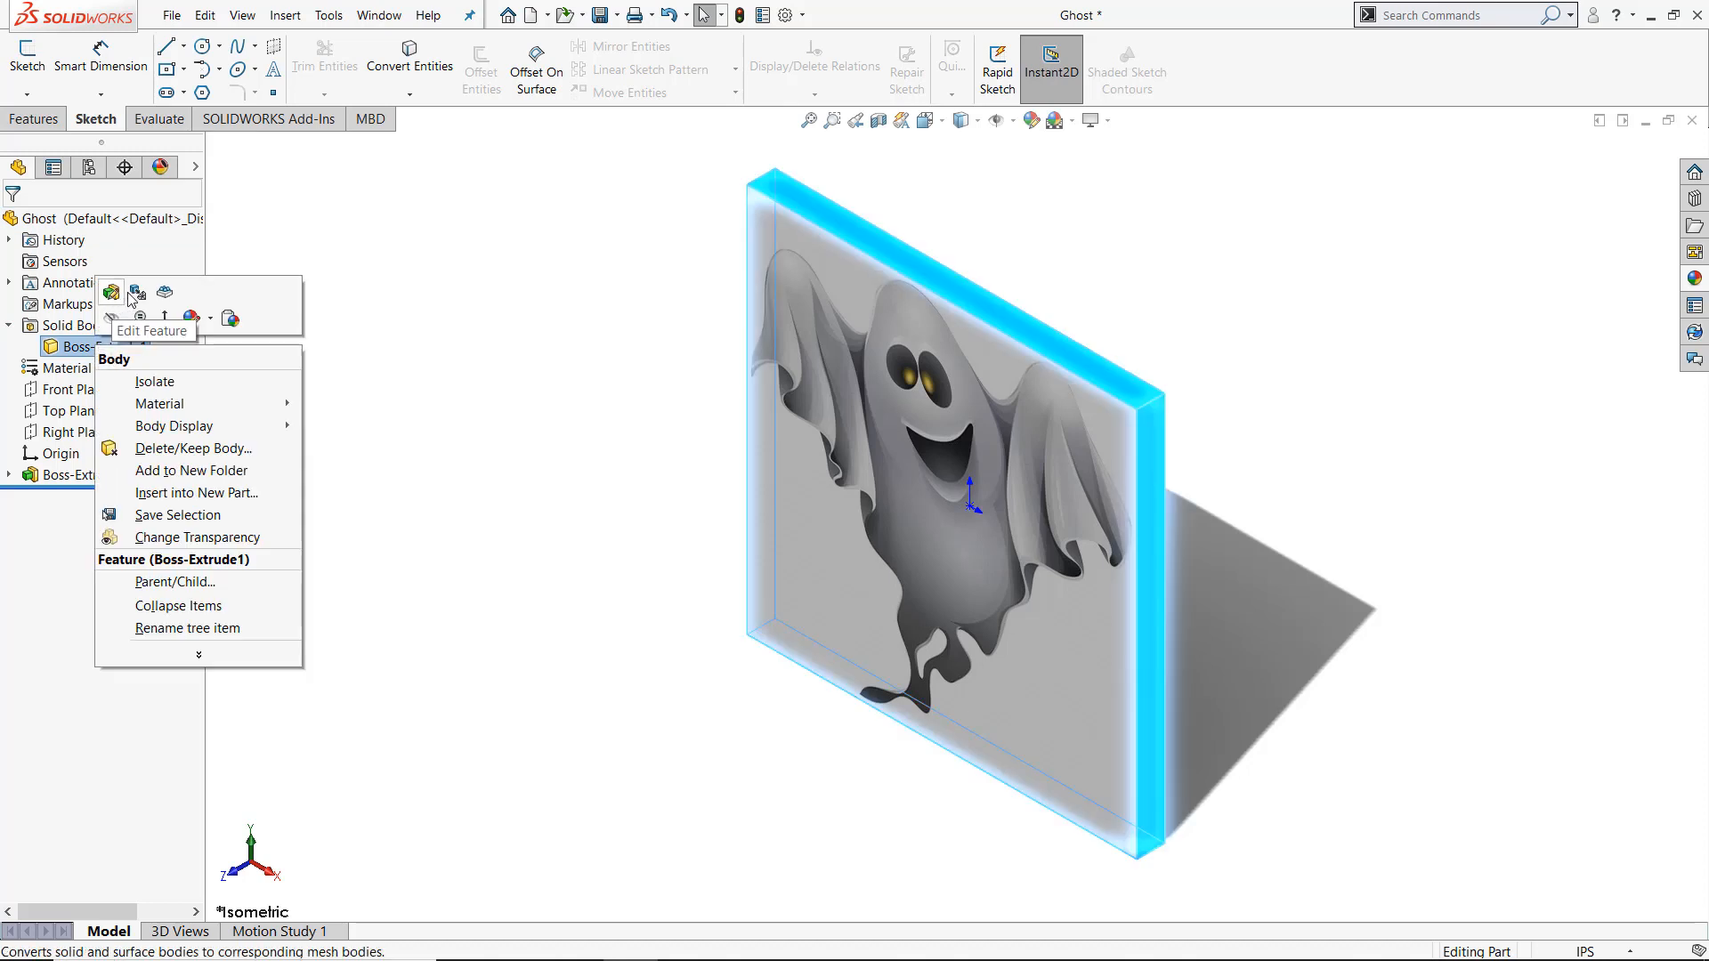
pyautogui.moveTo(165, 292)
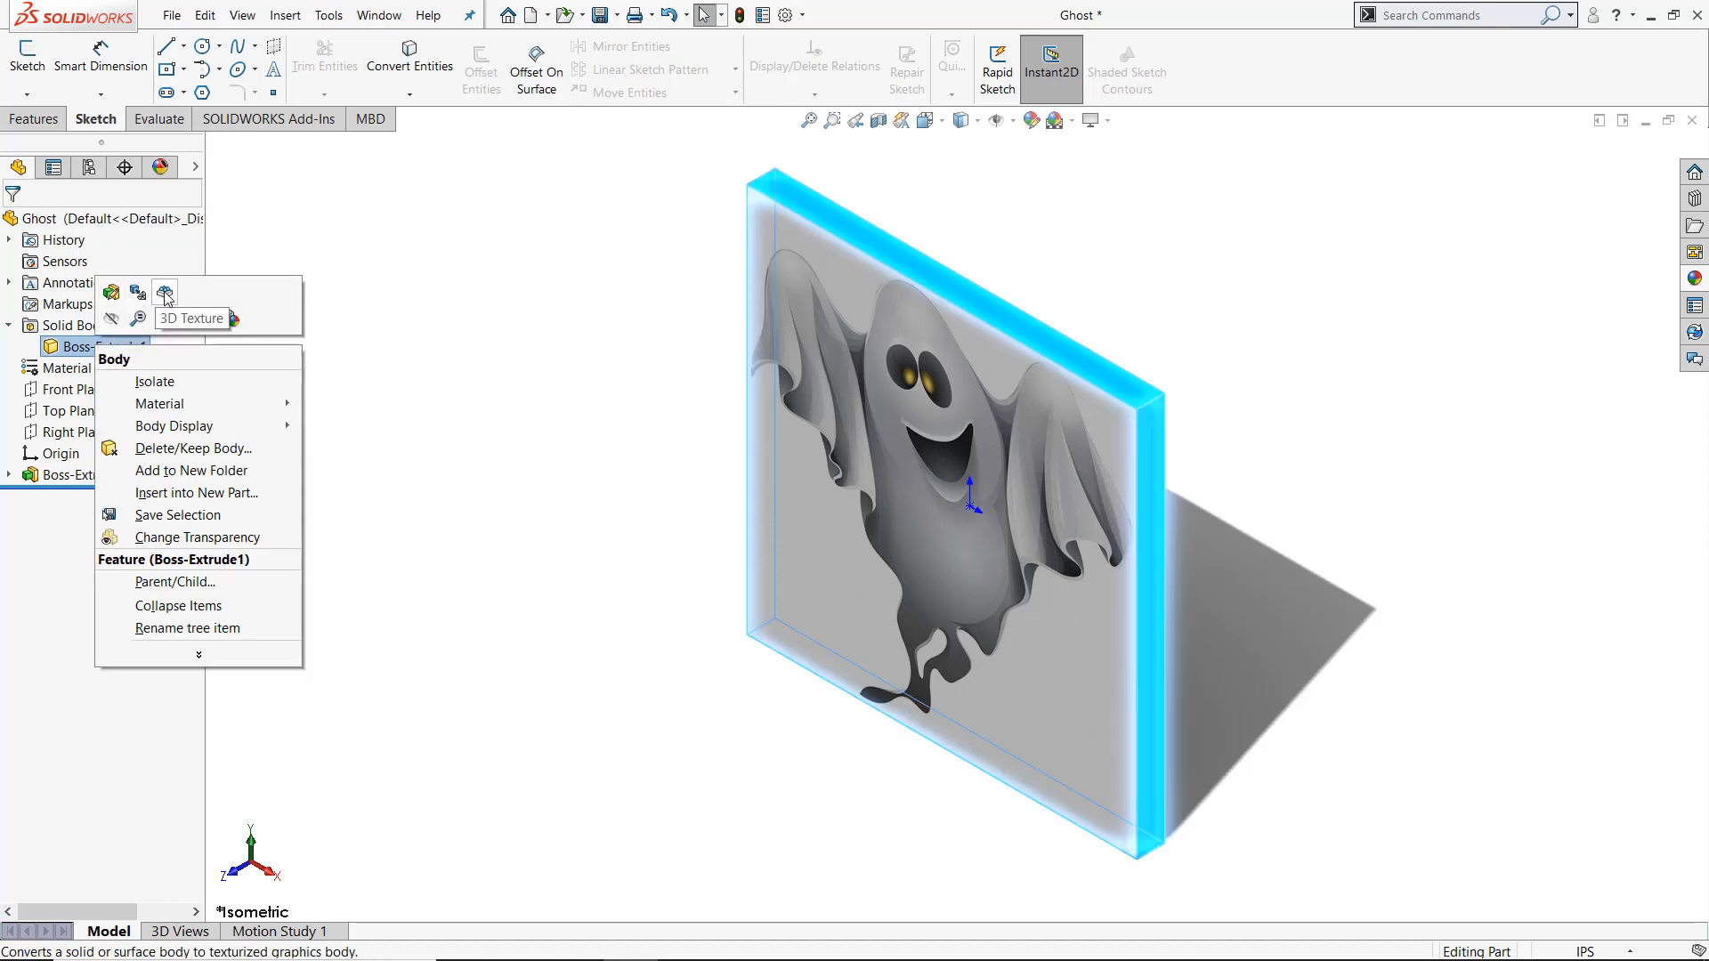
pyautogui.click(165, 292)
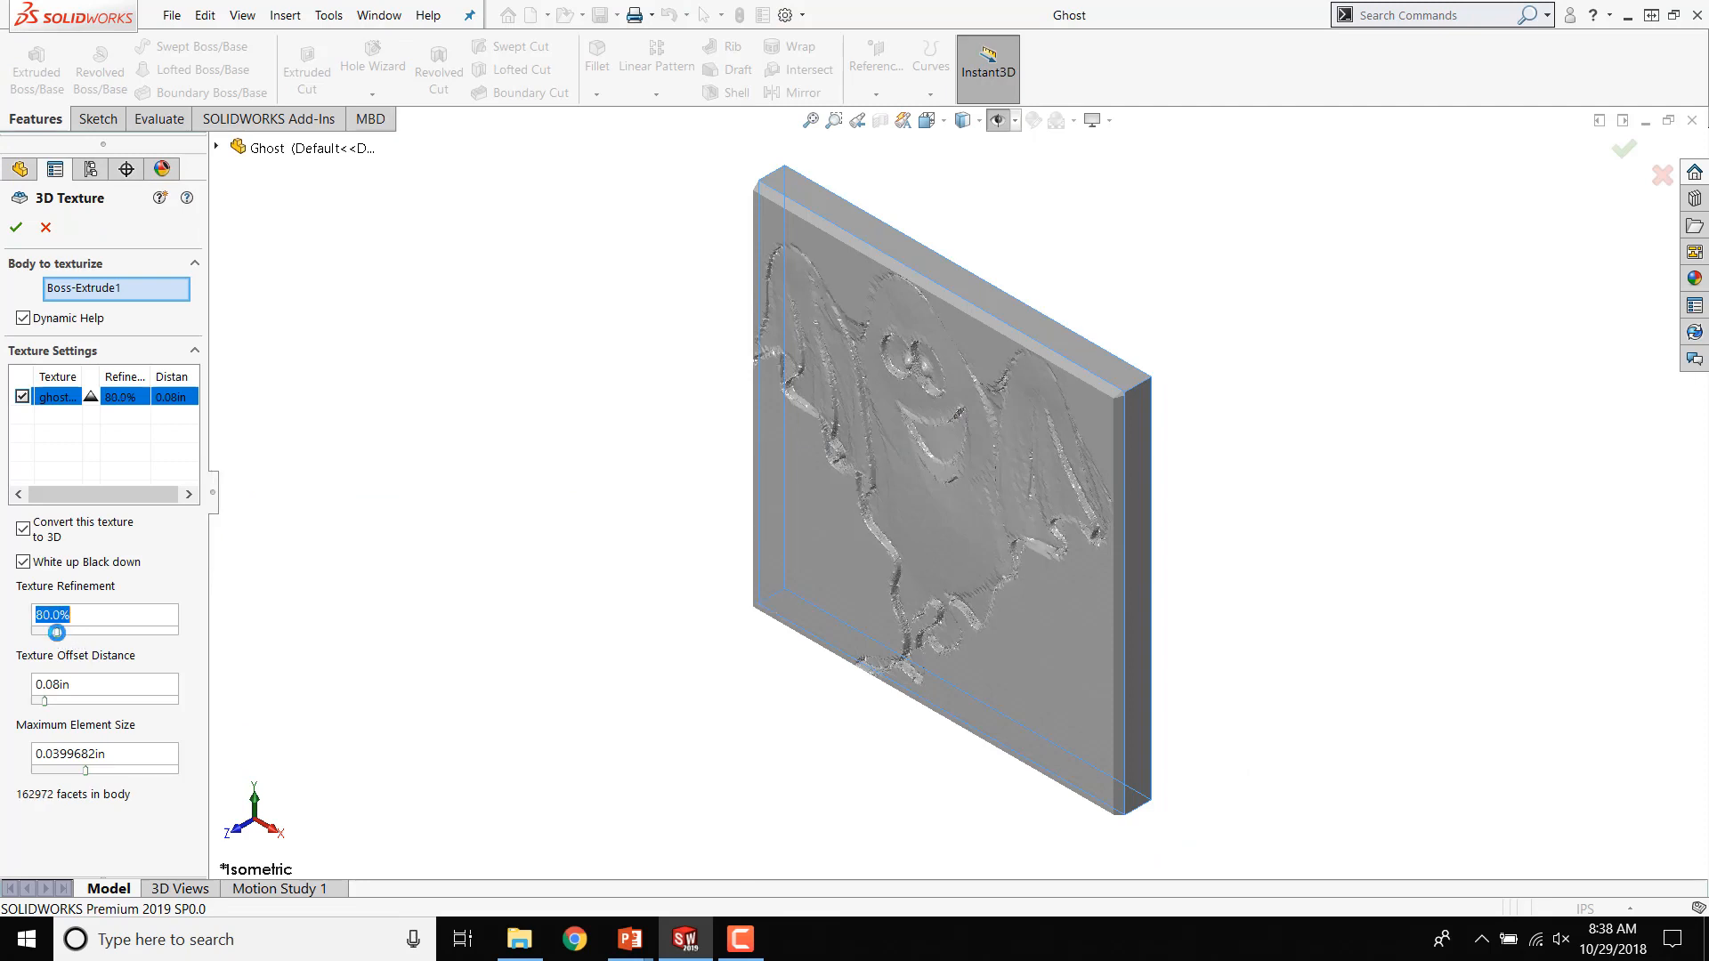
# Set texture refinement to 88.9%, reduce maximum element size, and accept the 3D Texture
pyautogui.moveTo(58, 632); pyautogui.dragTo(79, 632)
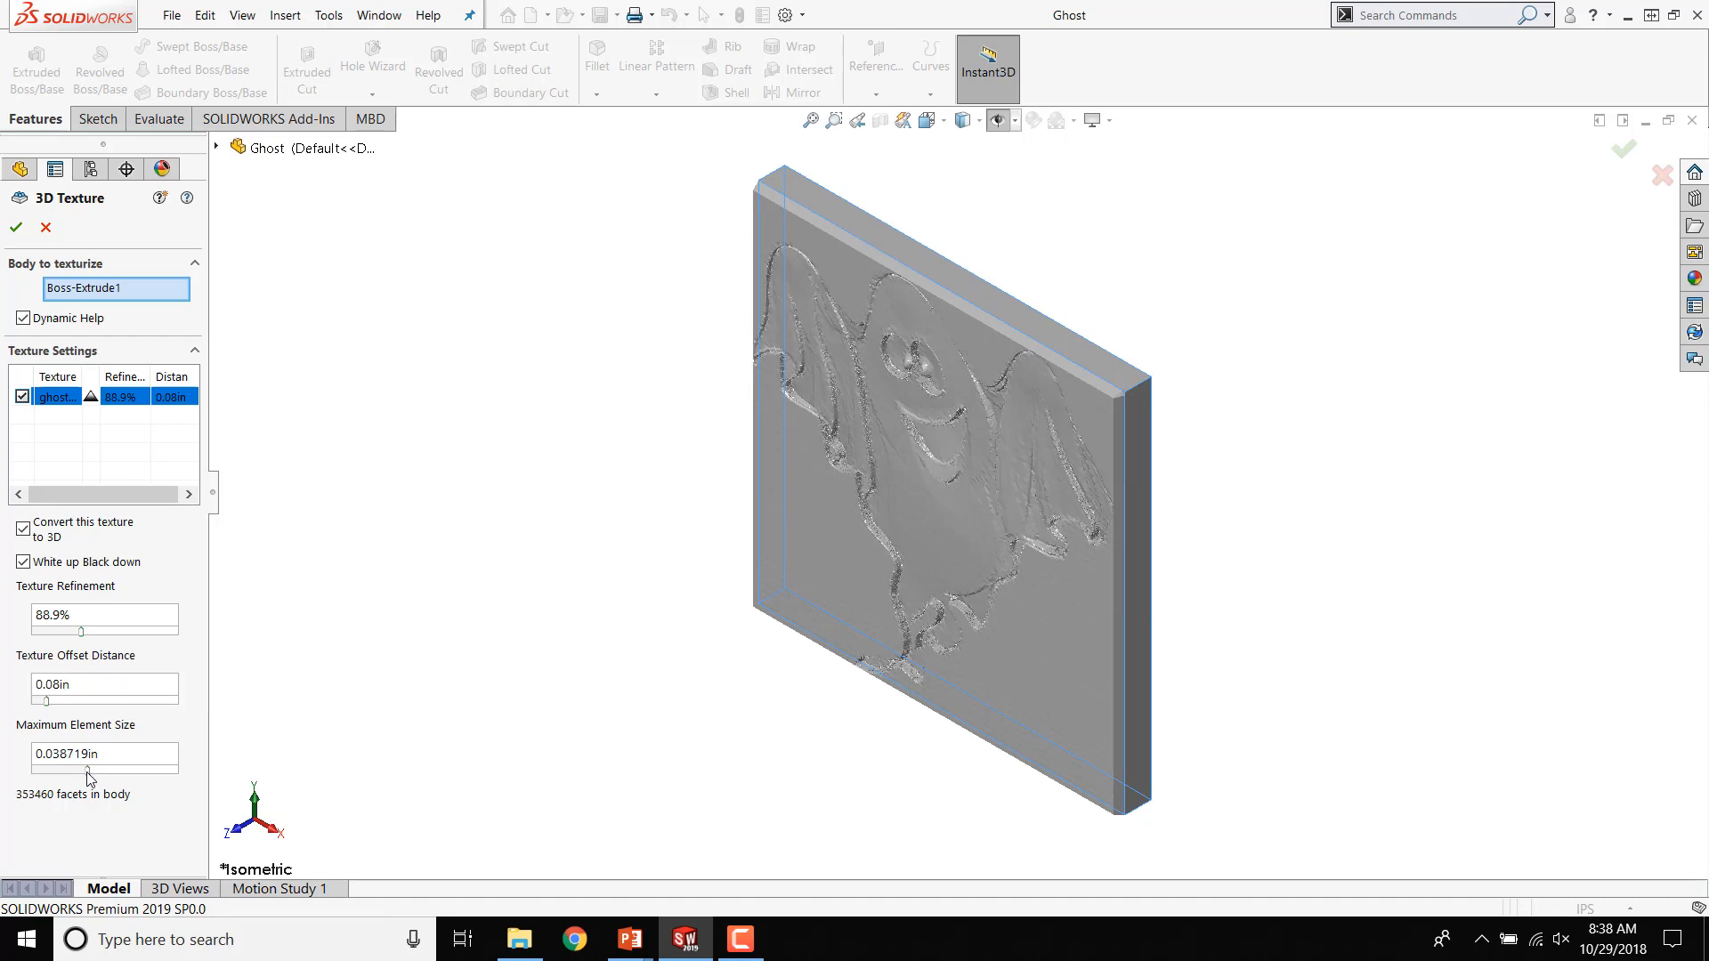
pyautogui.moveTo(87, 774); pyautogui.dragTo(97, 774)
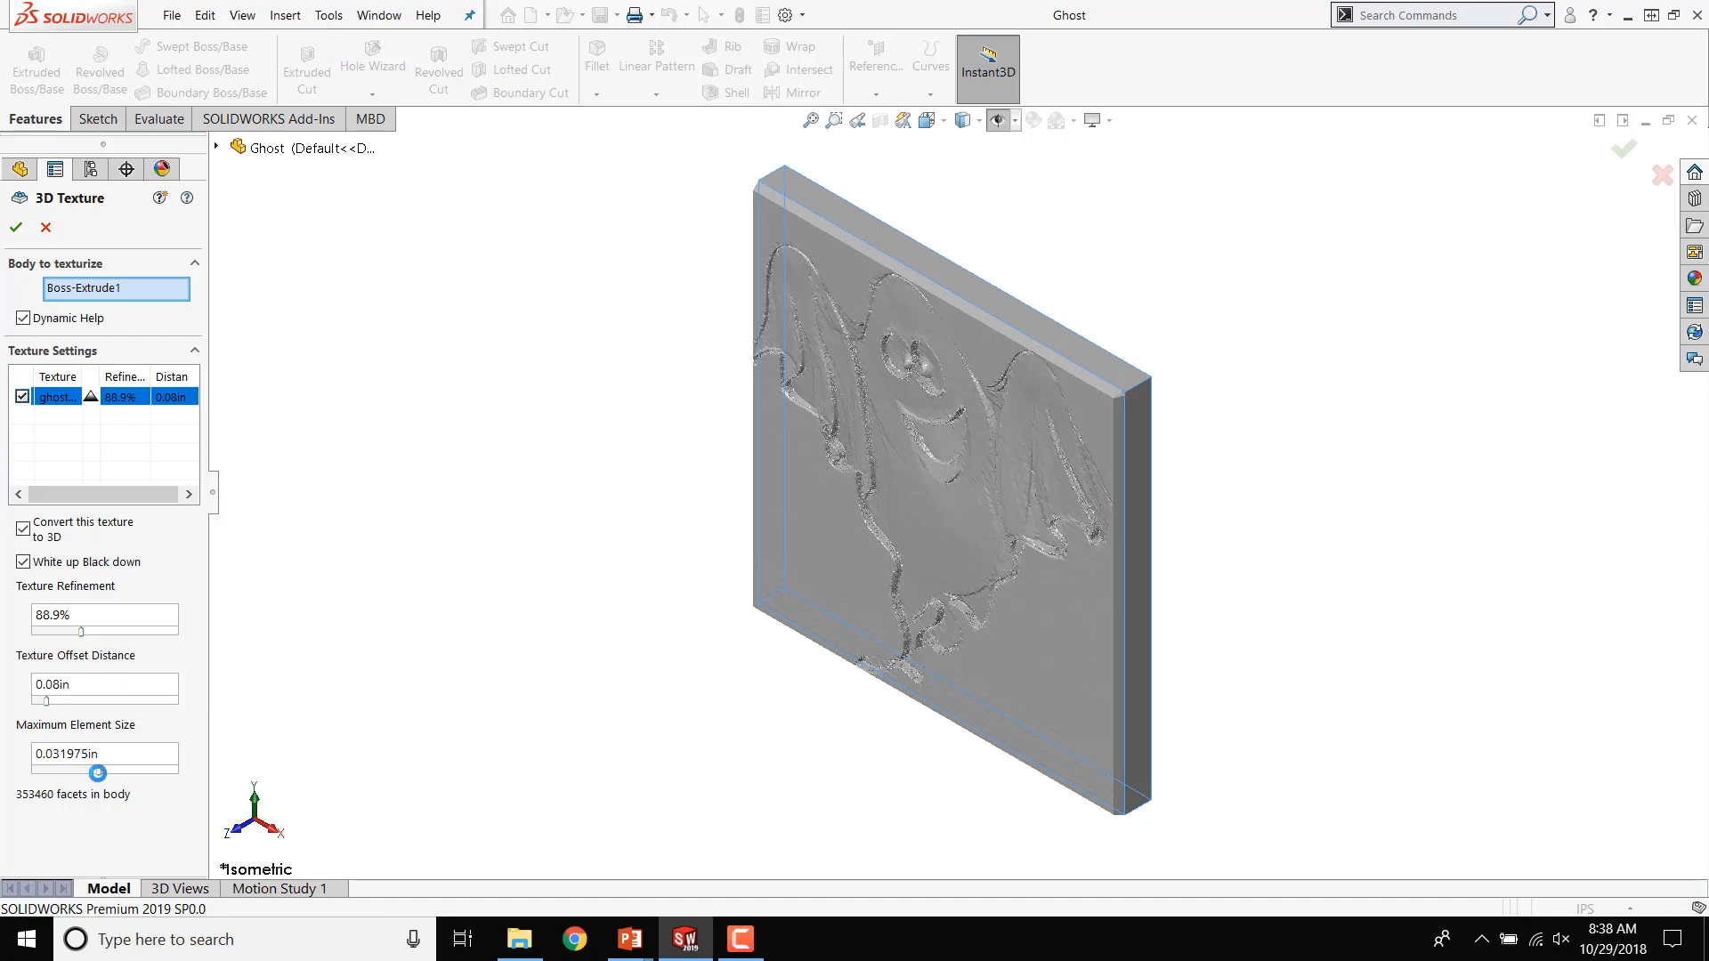
pyautogui.click(16, 218)
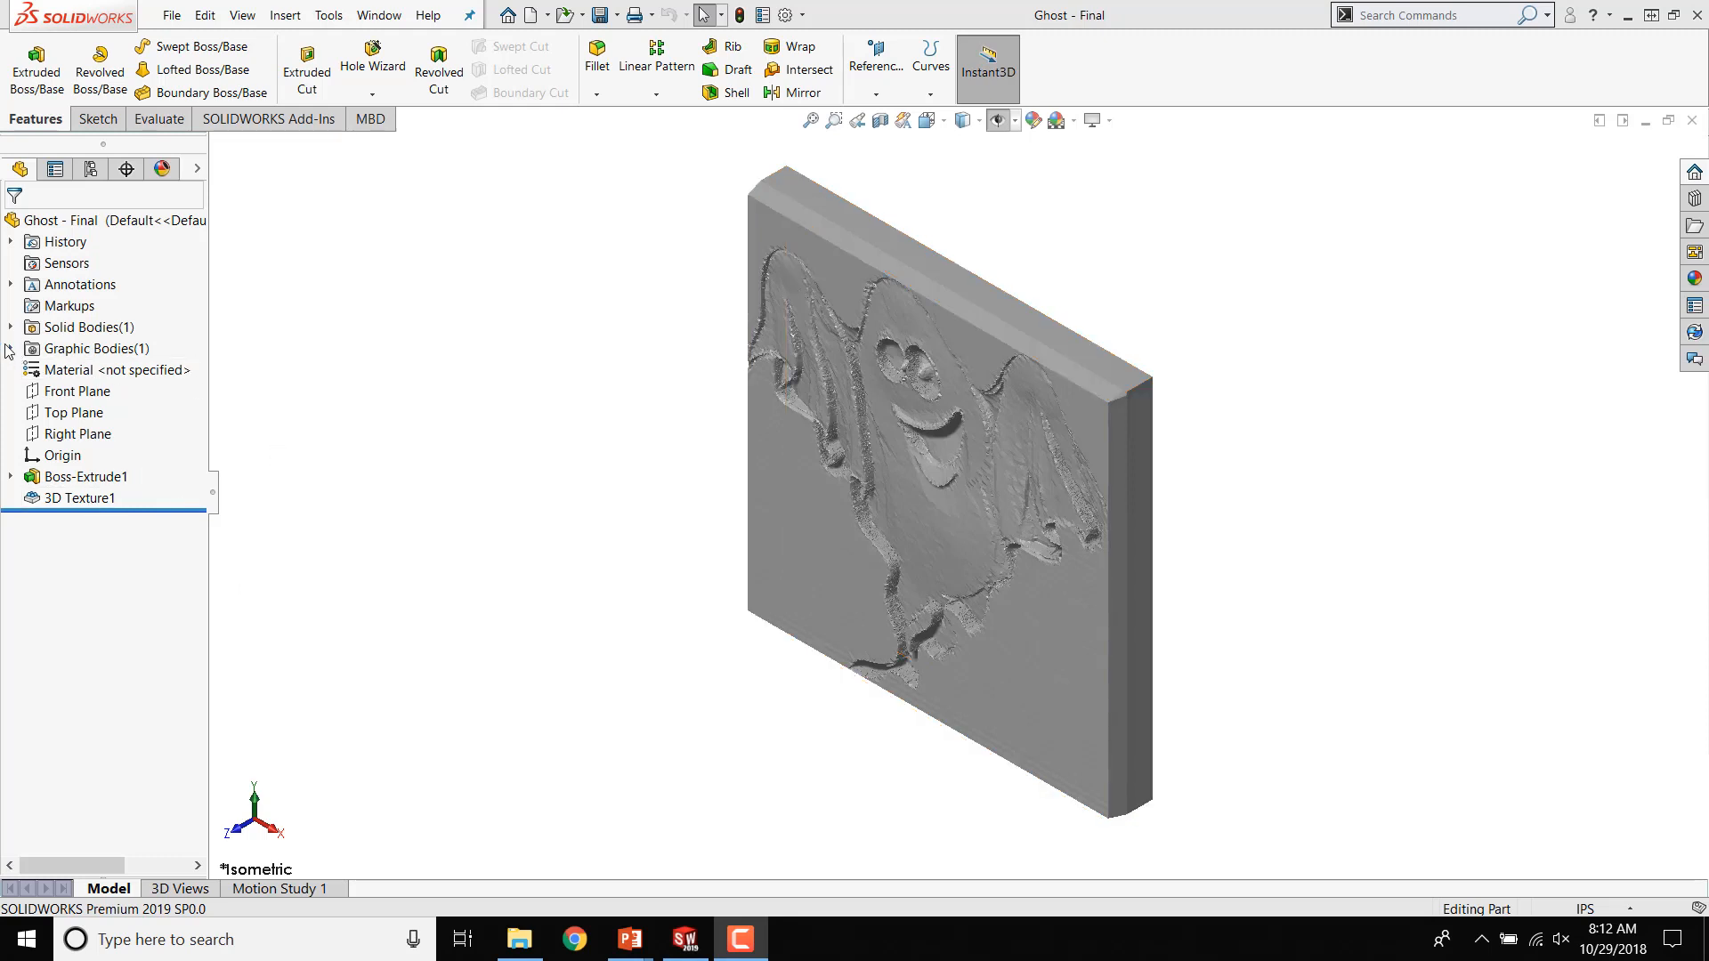
# Show the context actions for the ghost graphics body, including Convert to Mesh Body
pyautogui.rightClick(93, 348)
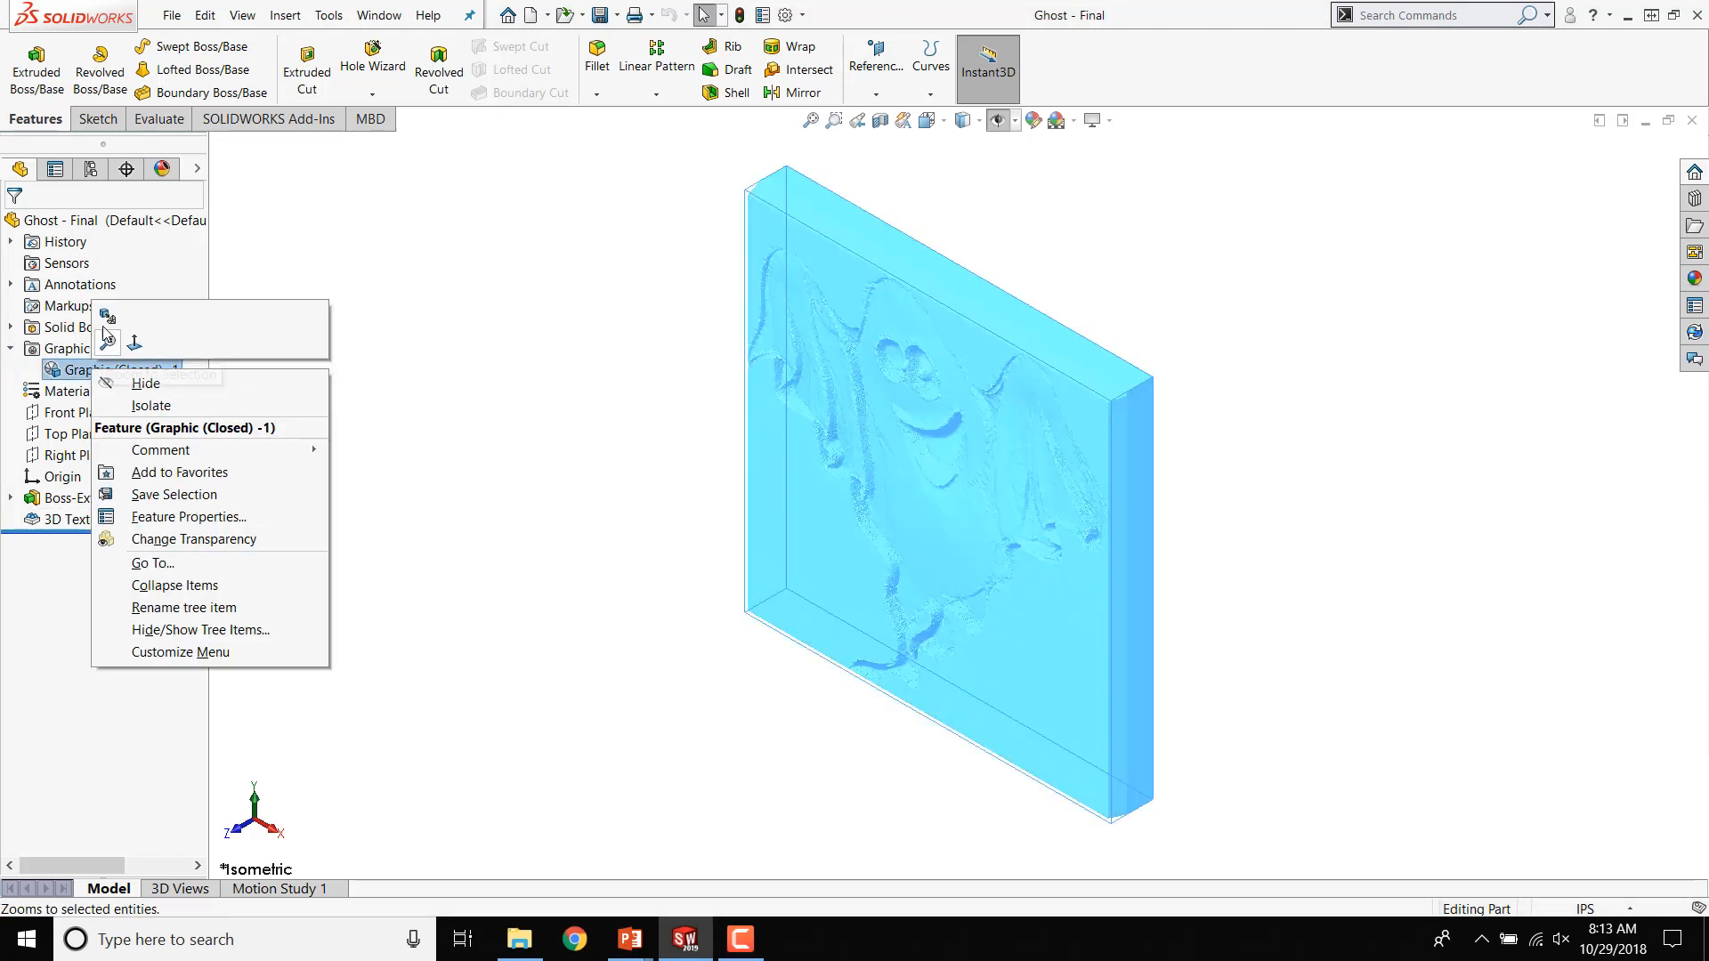
pyautogui.moveTo(107, 316)
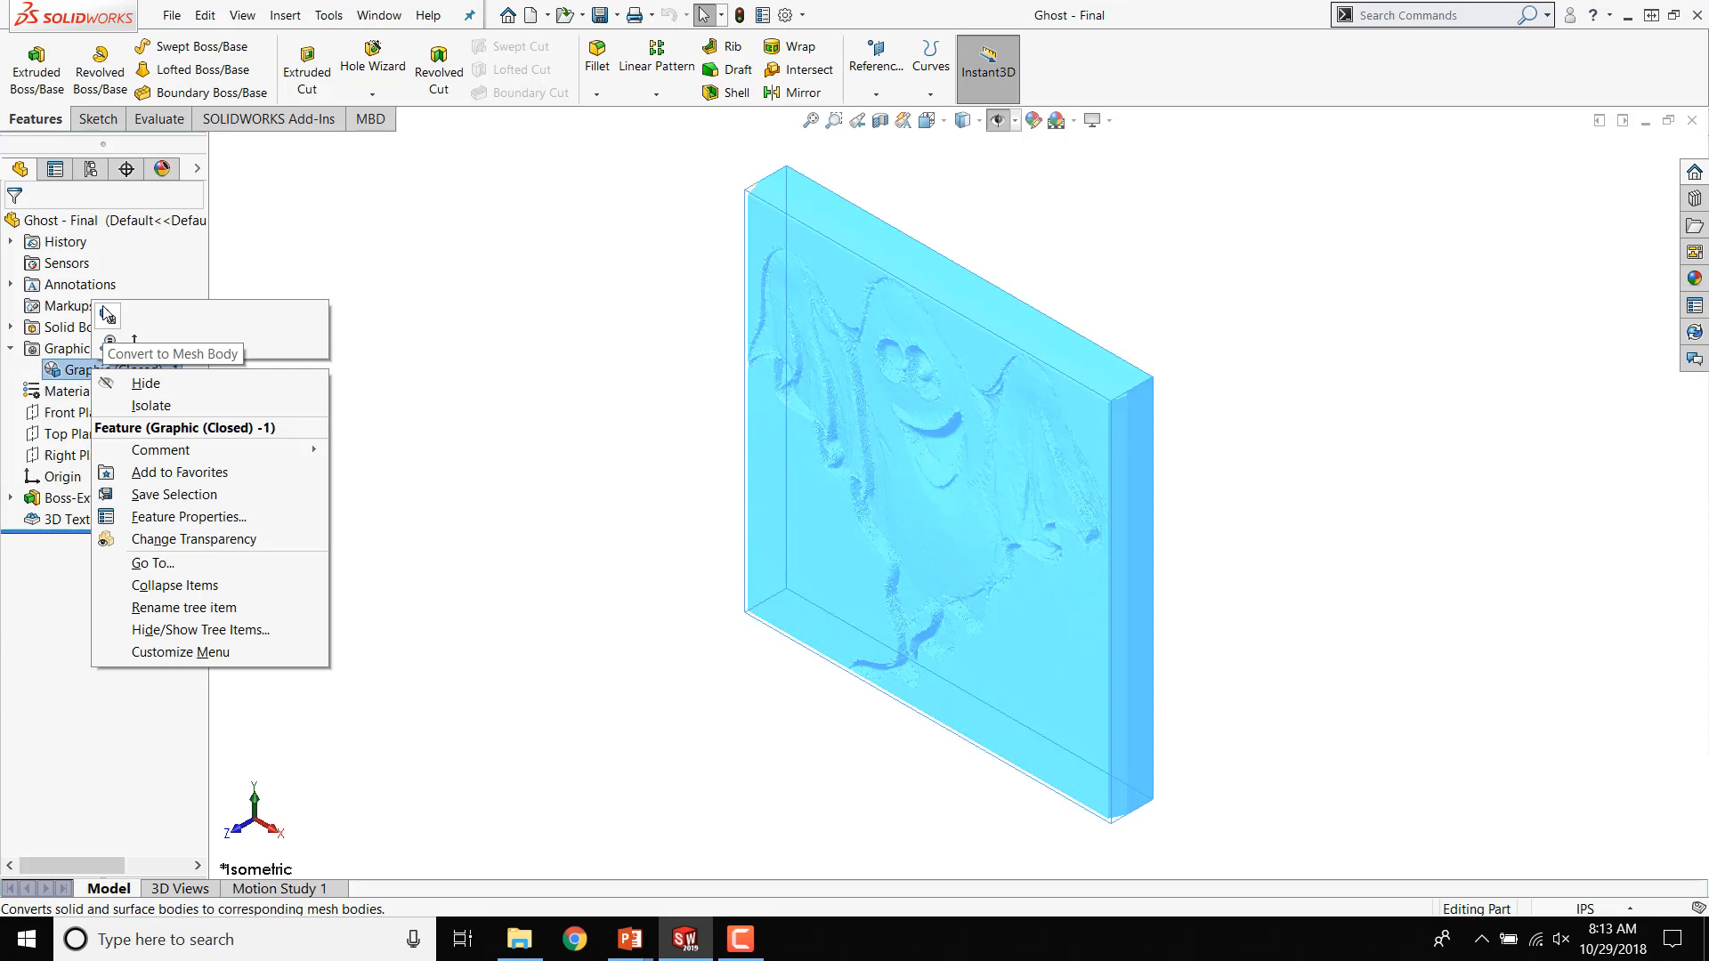